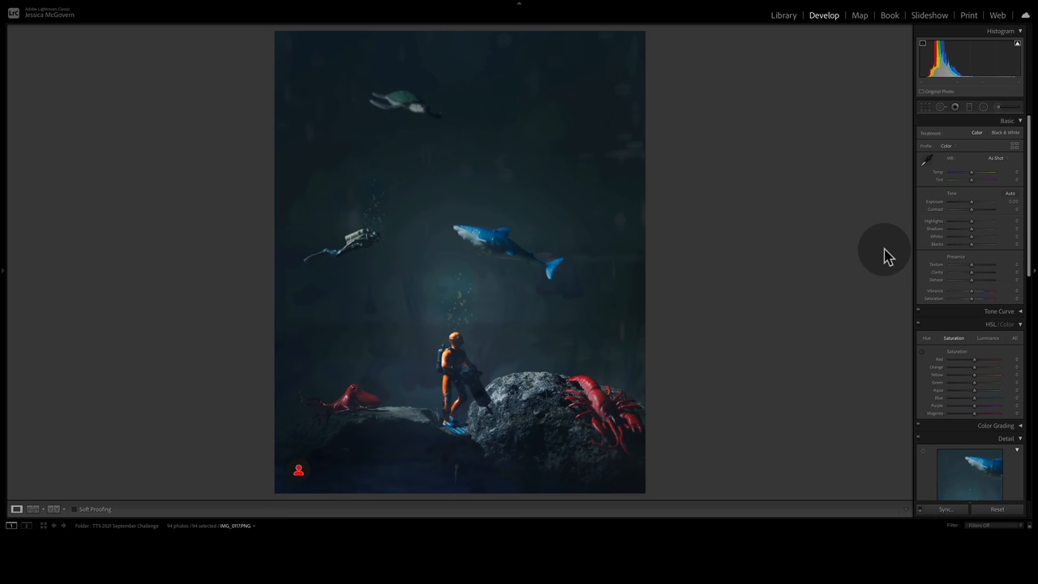
mouse_move(679, 389)
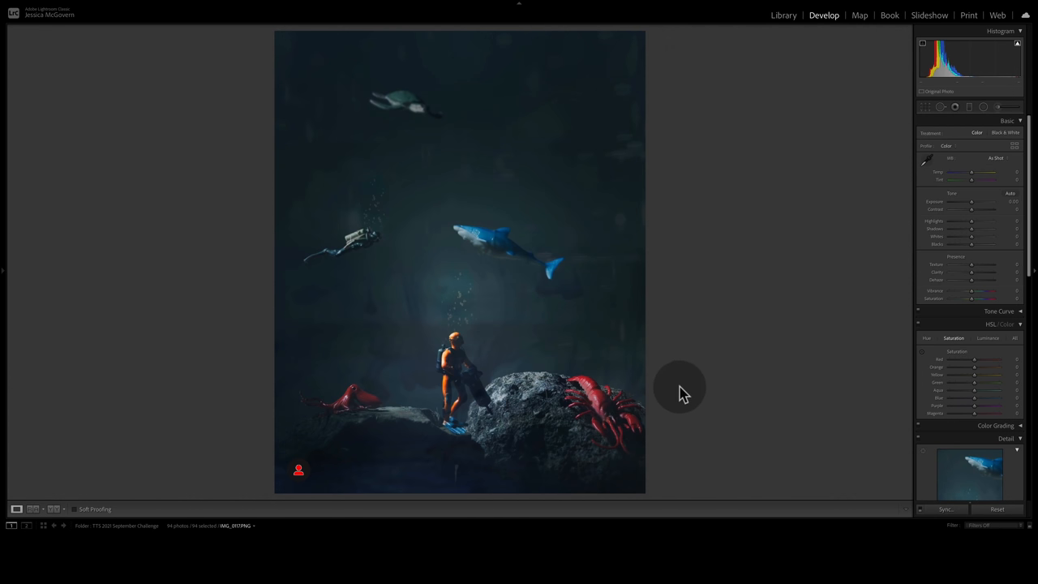
mouse_move(653, 434)
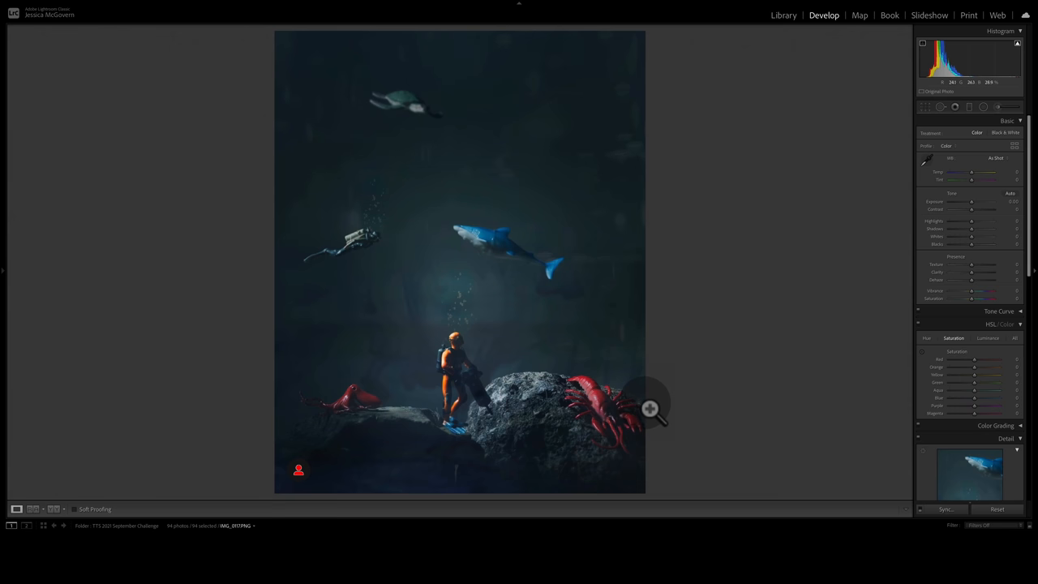
mouse_move(631, 378)
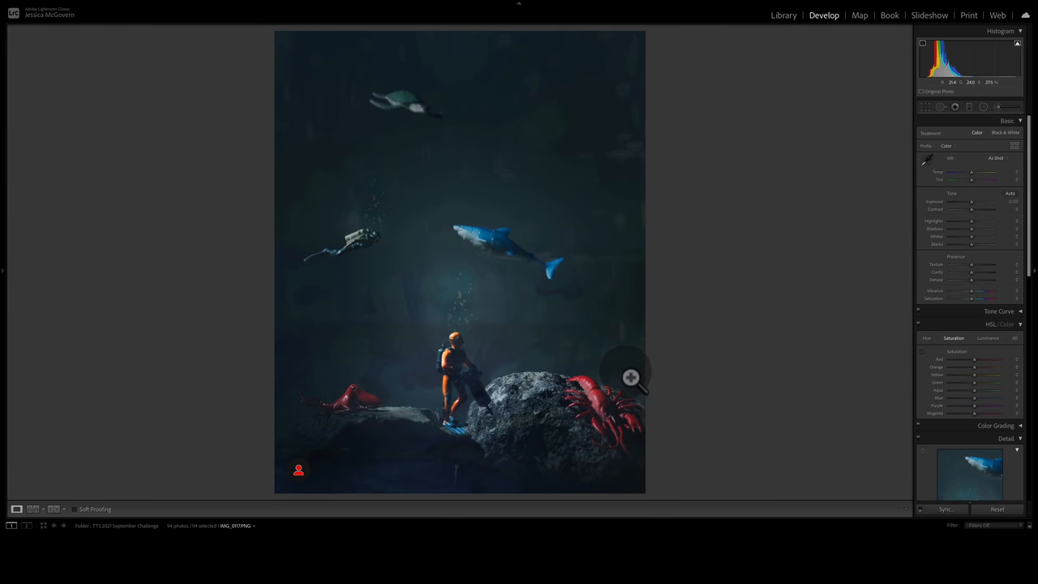
mouse_move(712, 362)
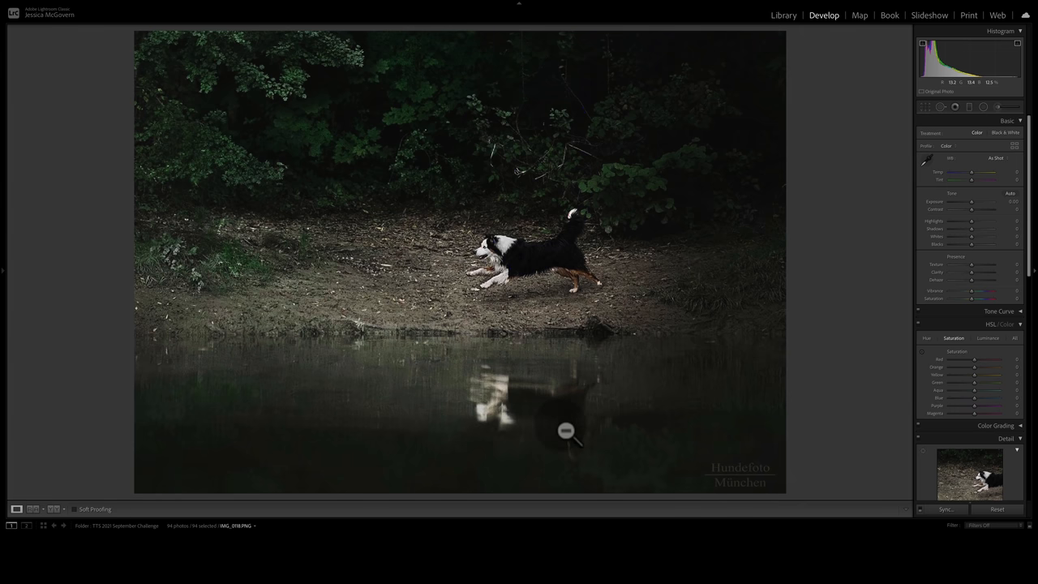
mouse_move(765, 261)
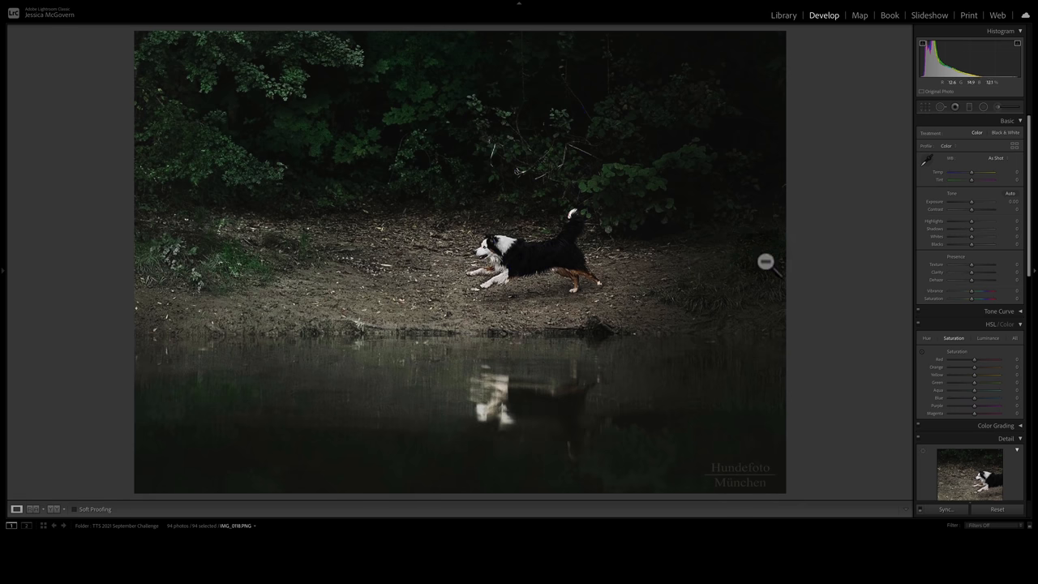
mouse_move(634, 274)
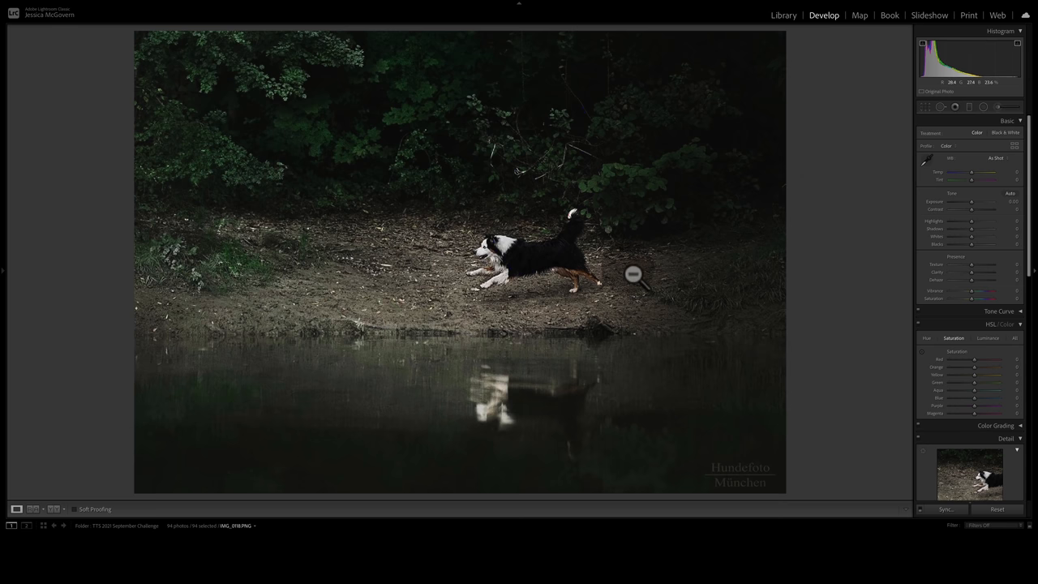
mouse_move(566, 412)
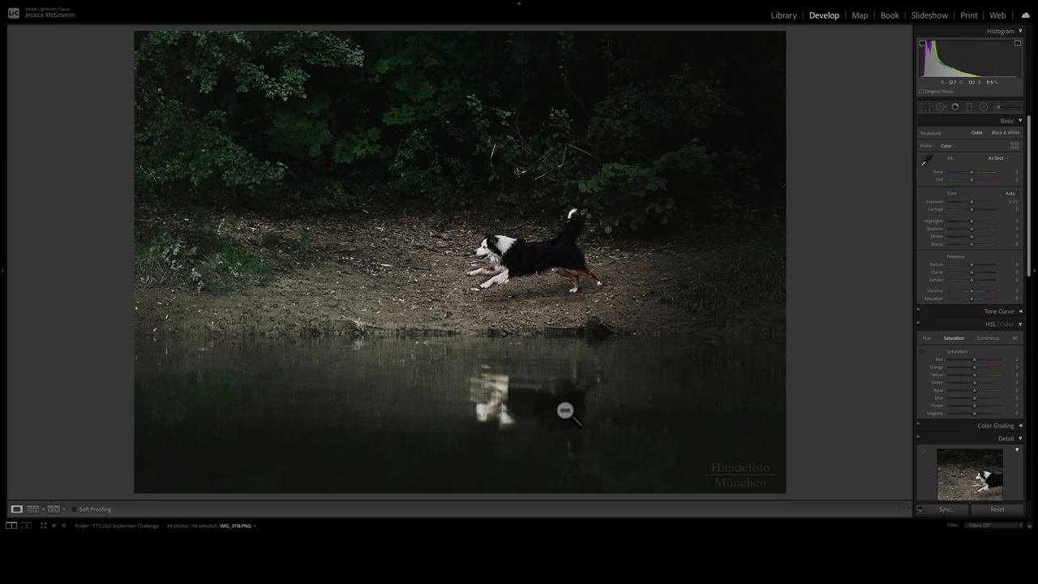
mouse_move(412, 54)
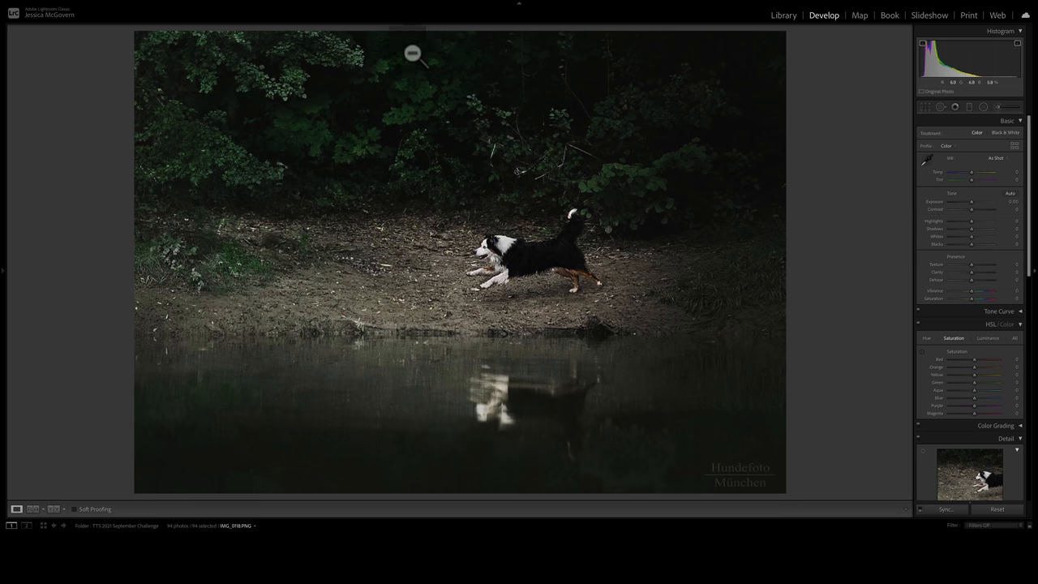
mouse_move(200, 122)
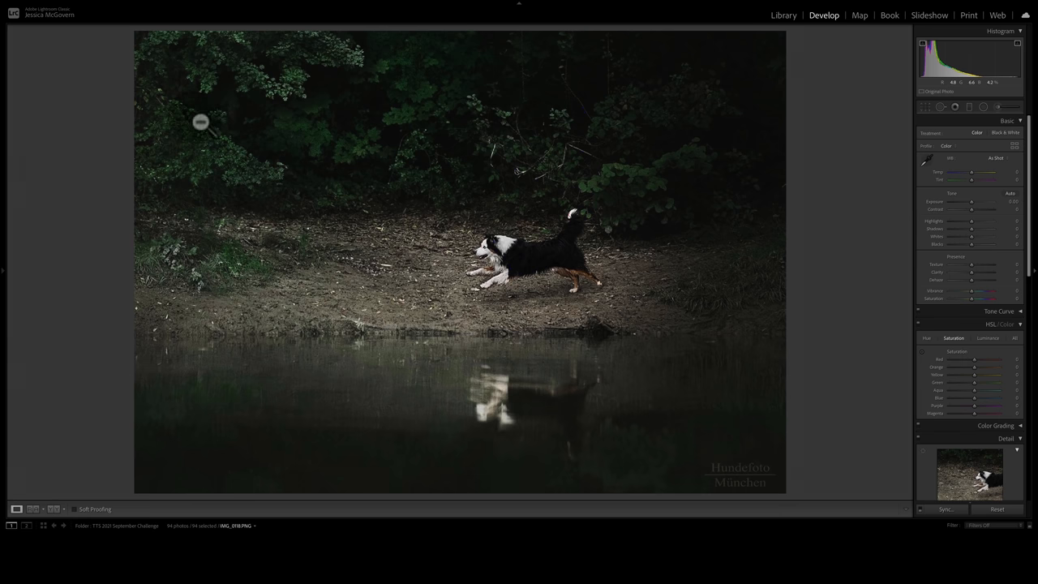
mouse_move(732, 116)
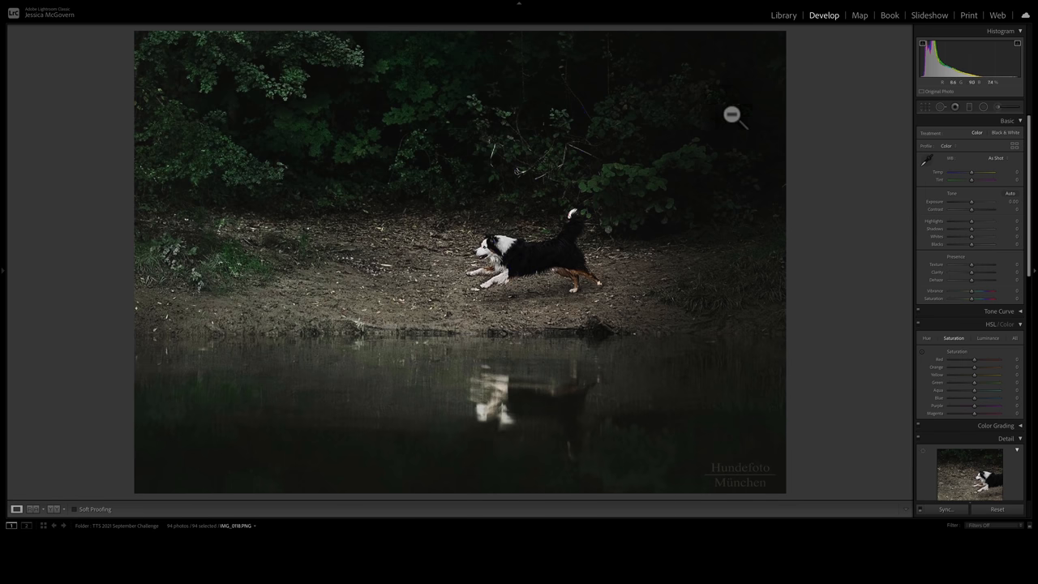
mouse_move(615, 316)
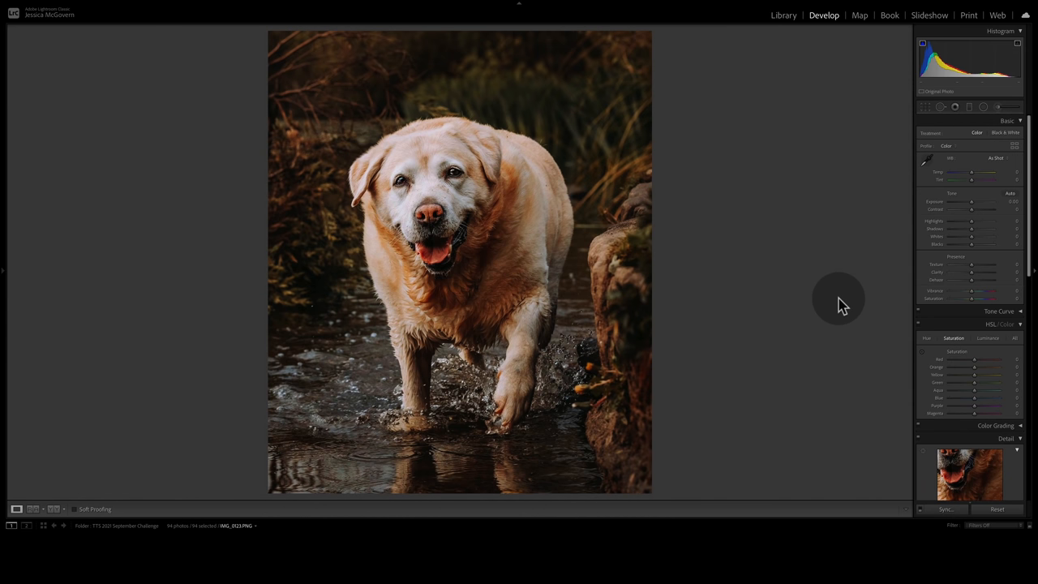
mouse_move(775, 373)
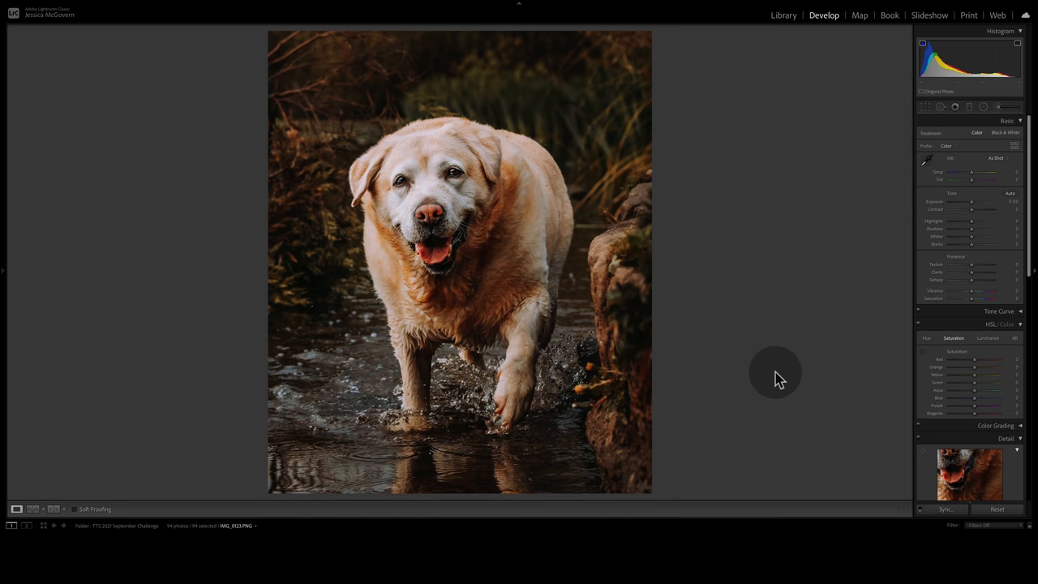
mouse_move(779, 376)
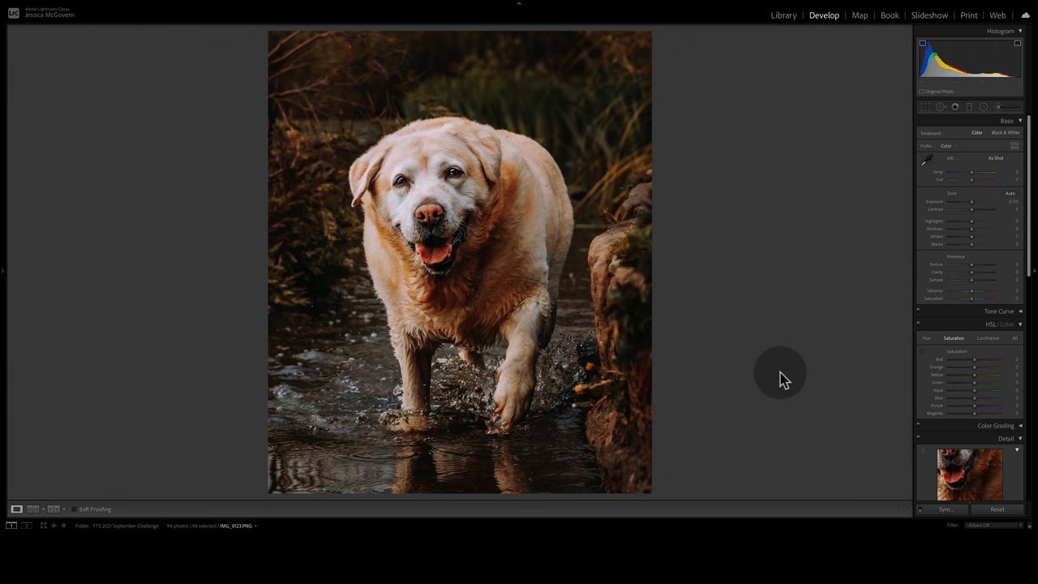
mouse_move(769, 372)
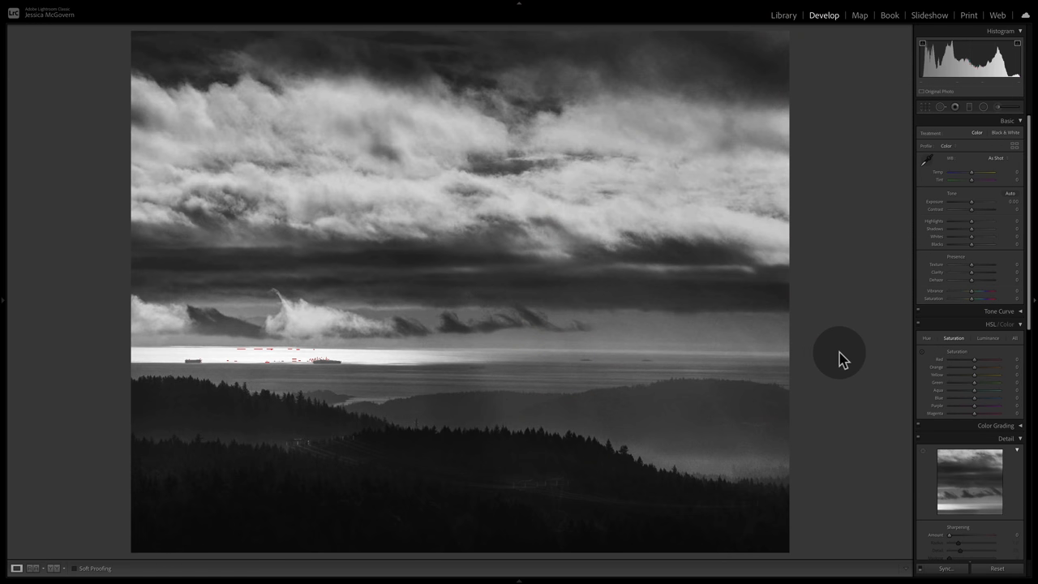
mouse_move(852, 360)
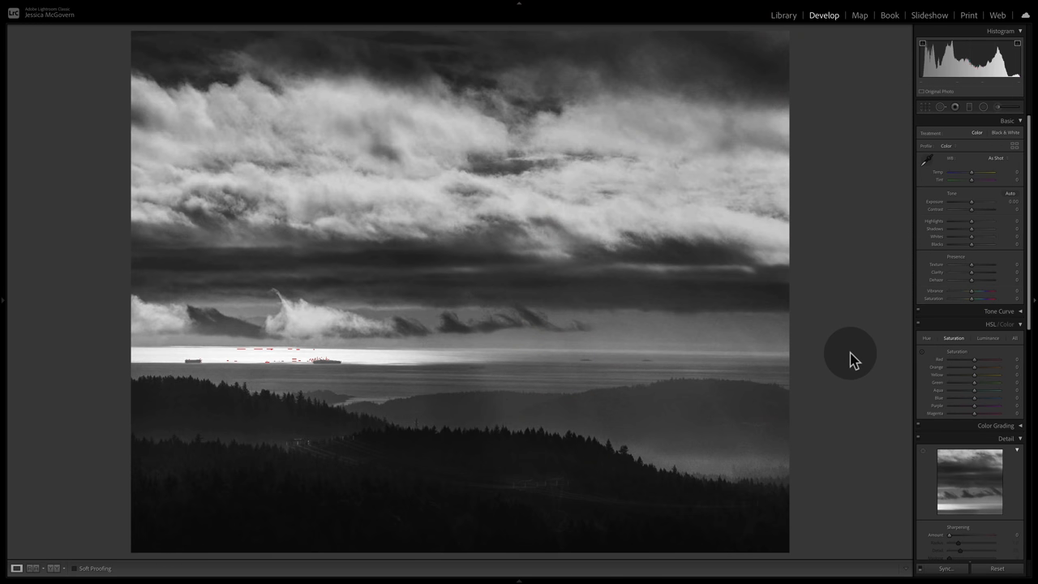
mouse_move(818, 499)
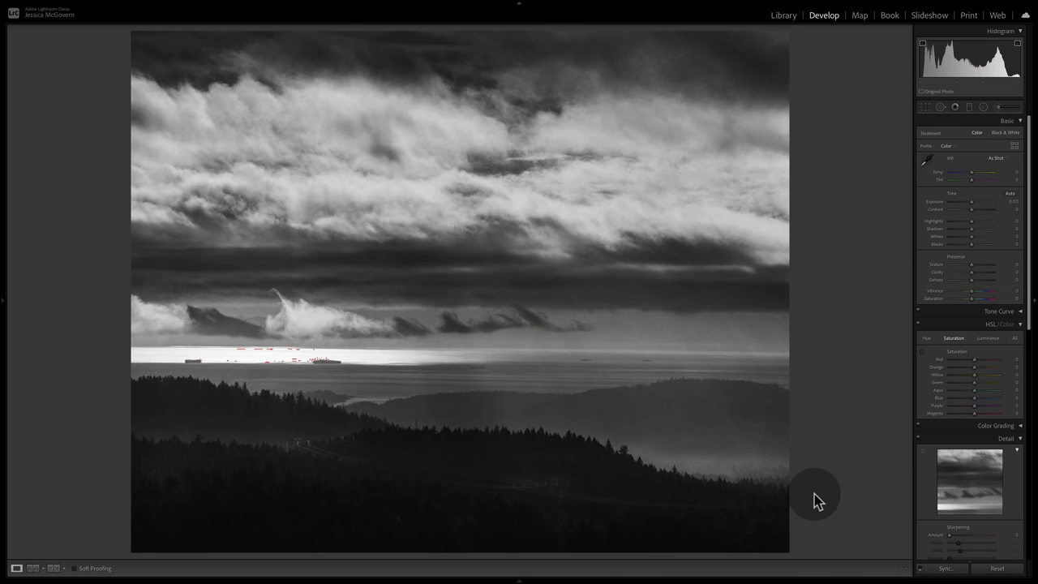
mouse_move(850, 110)
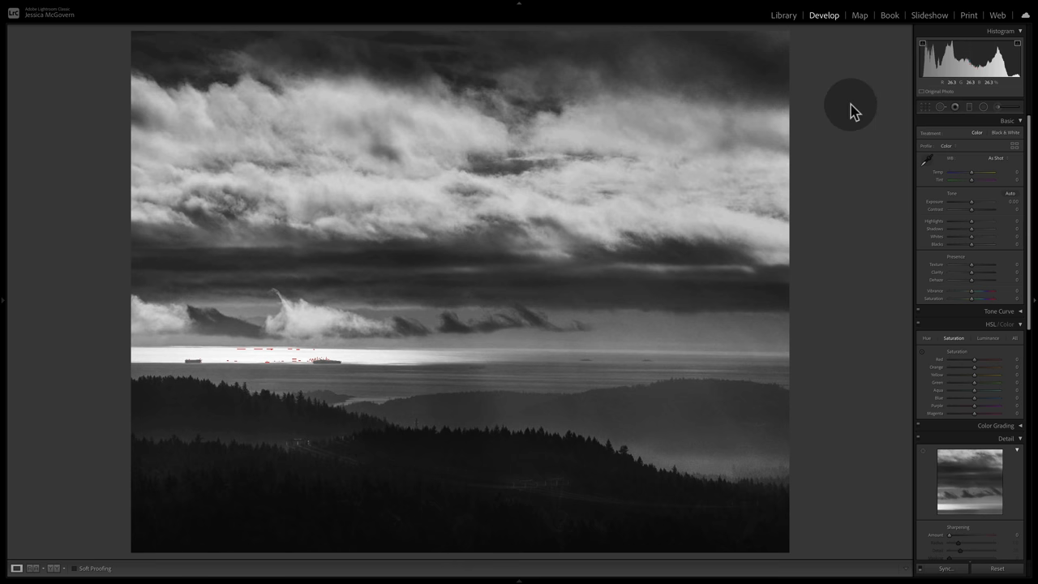
mouse_move(904, 401)
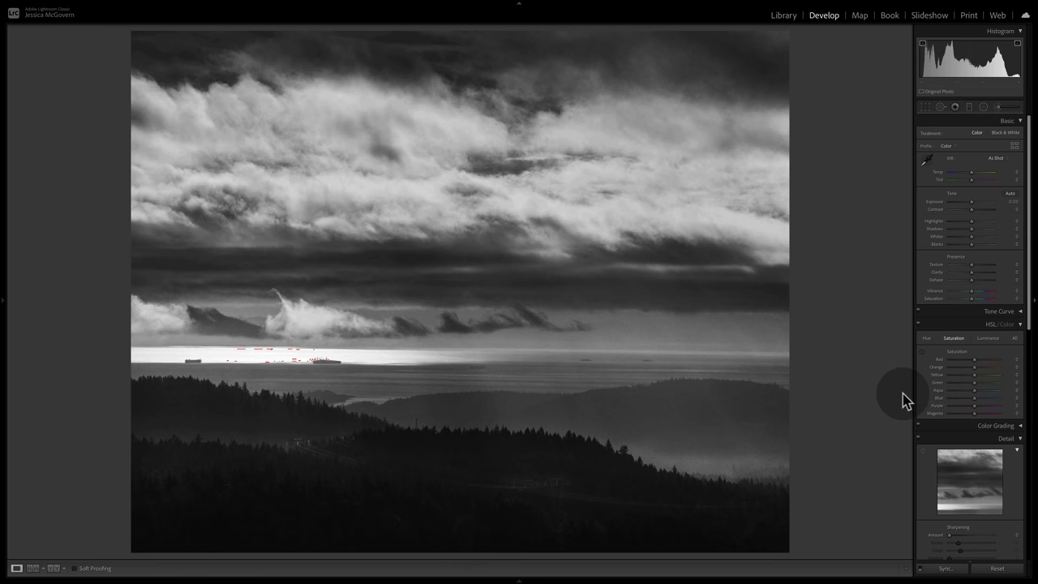
mouse_move(817, 471)
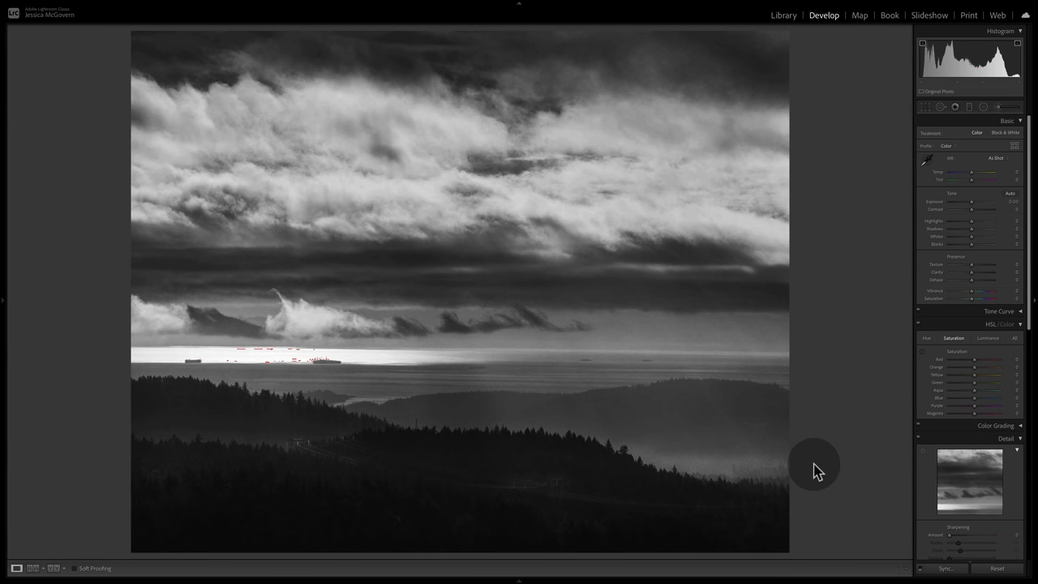
mouse_move(120, 360)
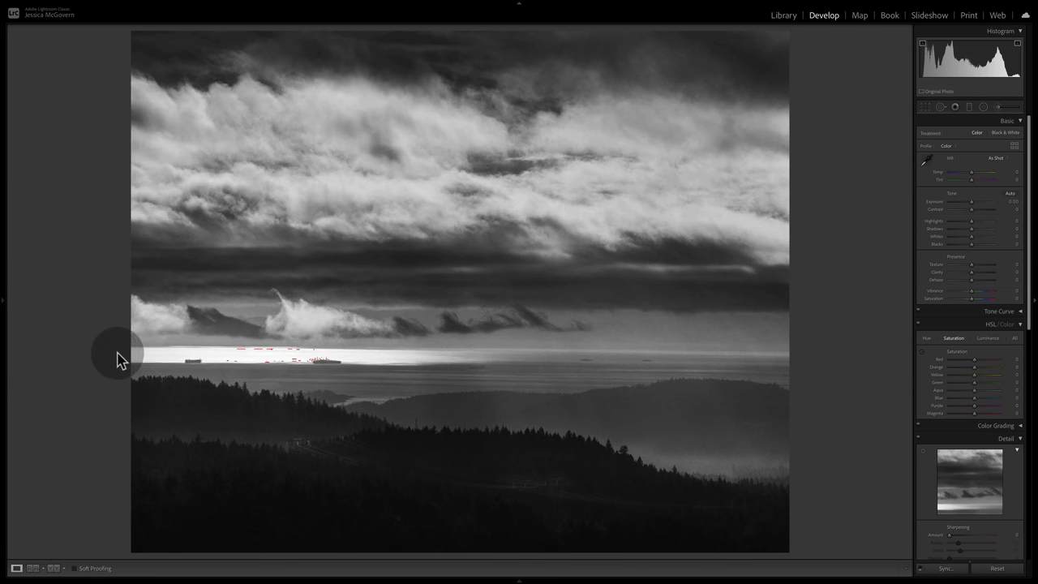
mouse_move(136, 359)
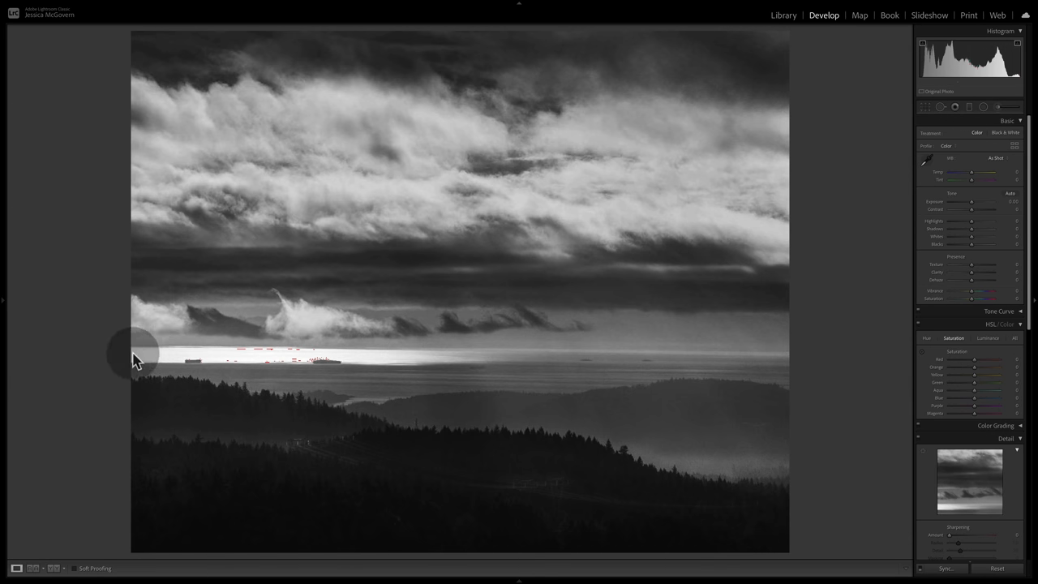
mouse_move(321, 383)
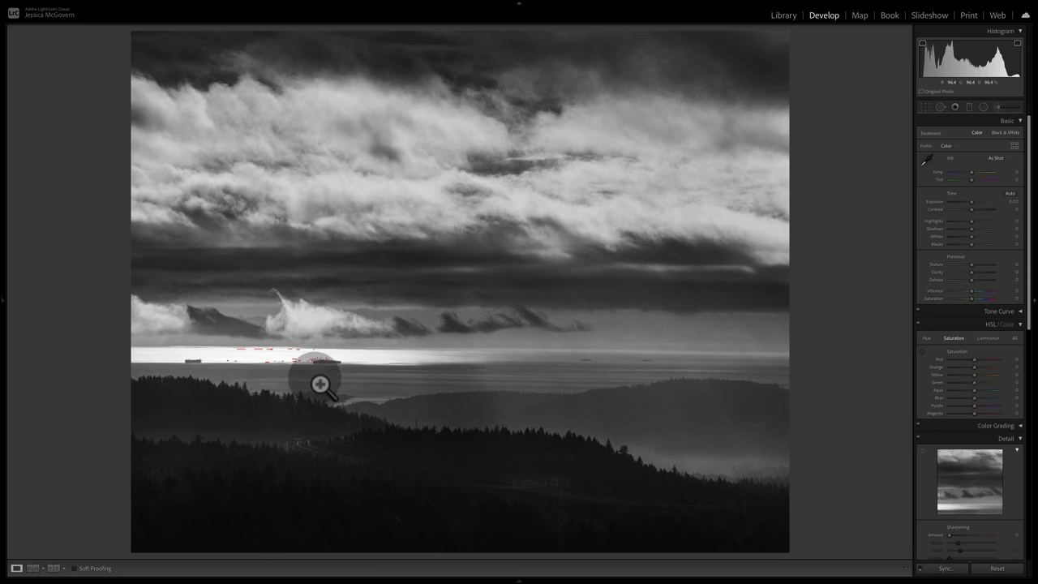
mouse_move(414, 400)
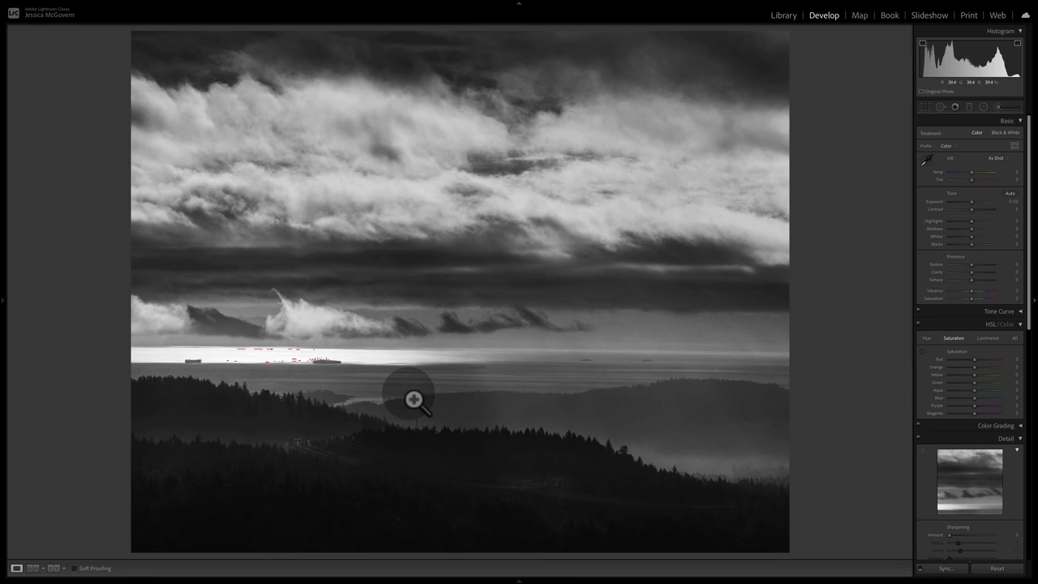
mouse_move(582, 406)
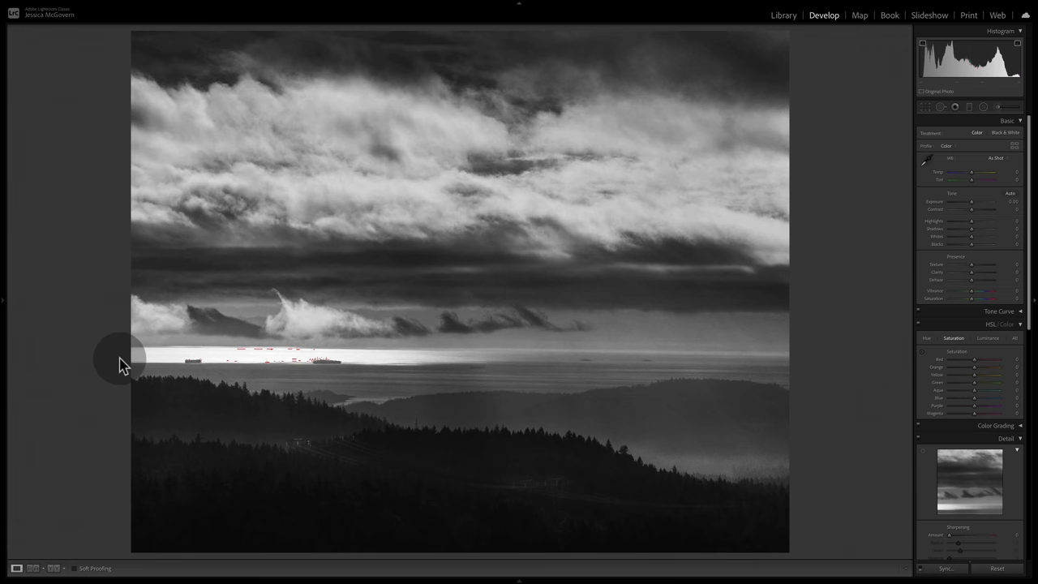
mouse_move(290, 148)
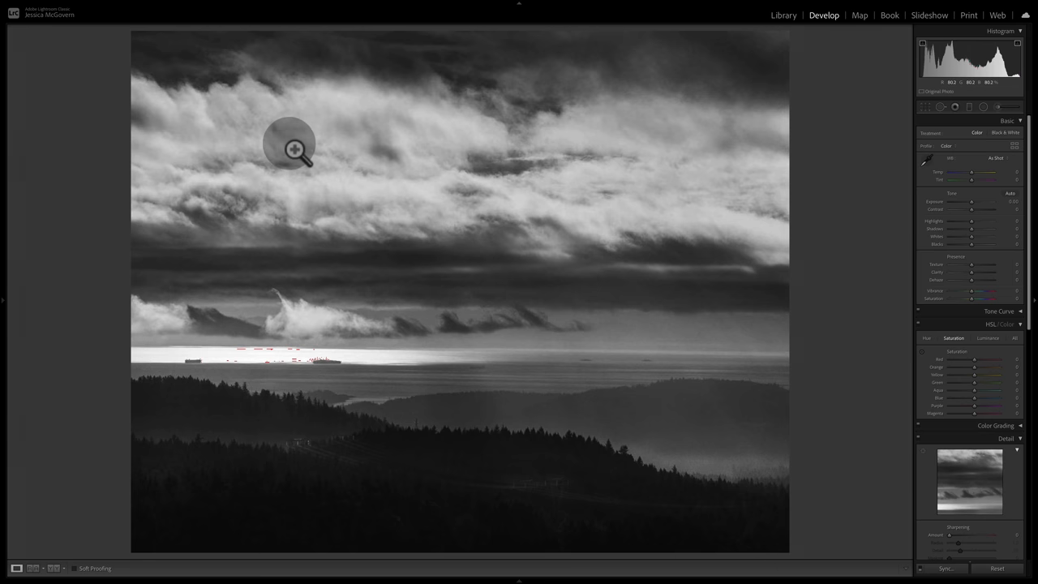
mouse_move(477, 219)
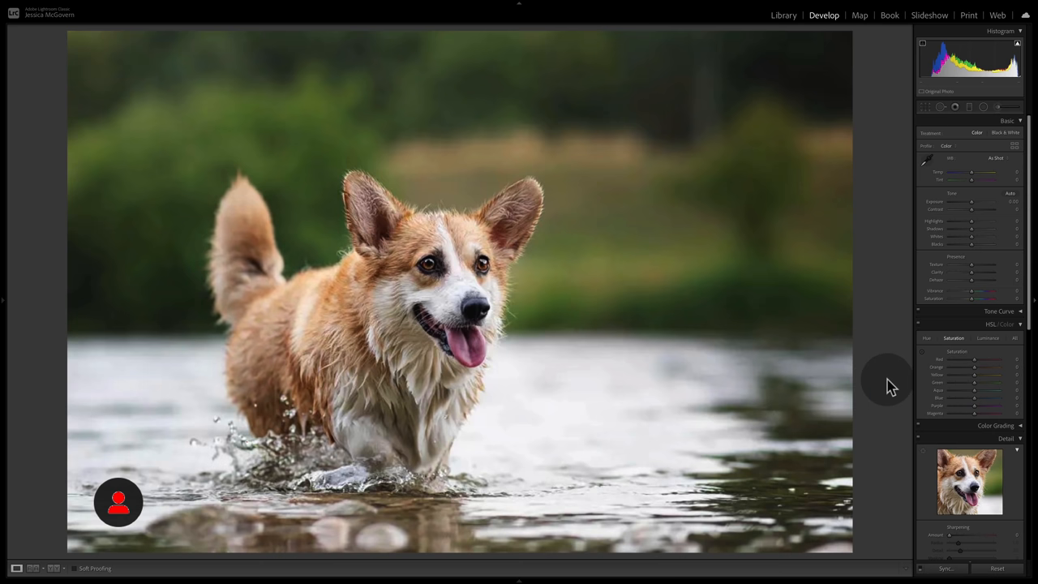
mouse_move(369, 219)
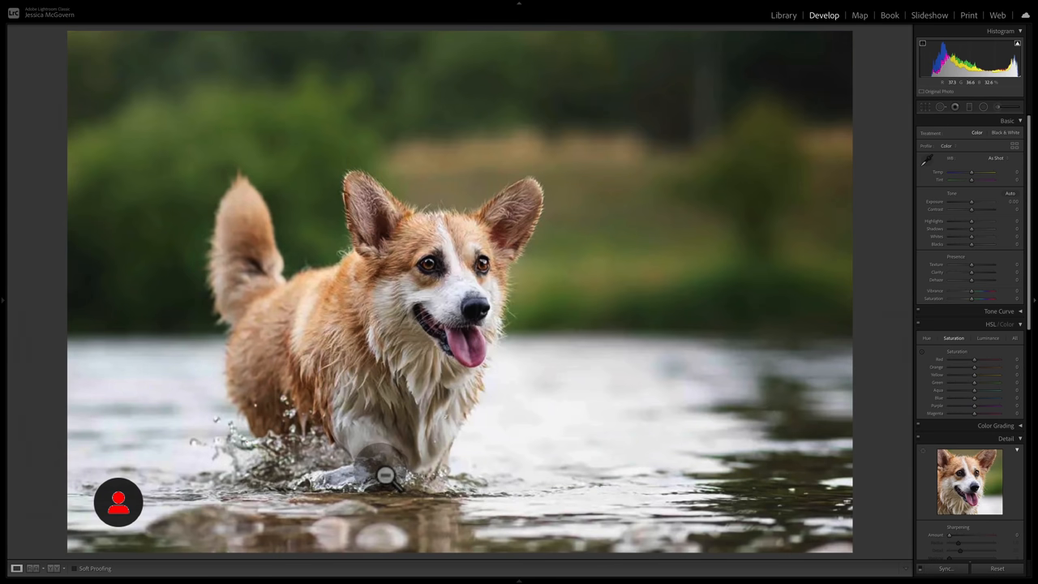
mouse_move(373, 469)
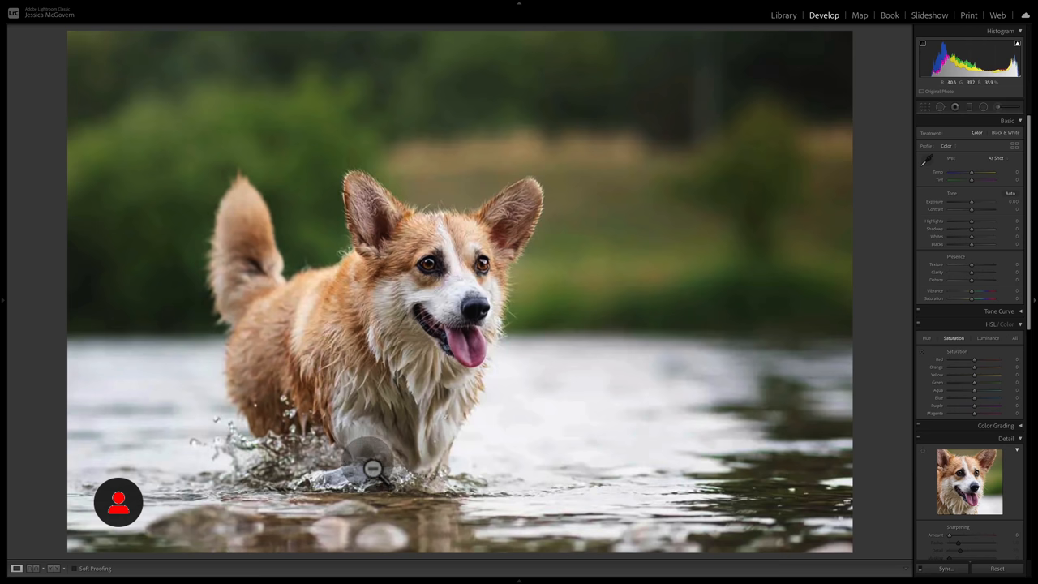
mouse_move(596, 329)
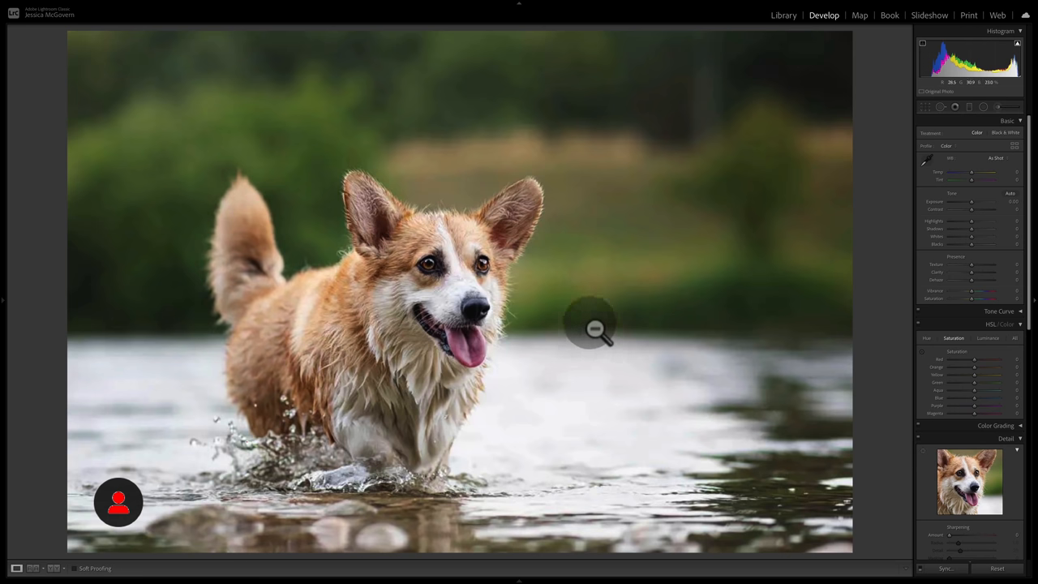
mouse_move(73, 341)
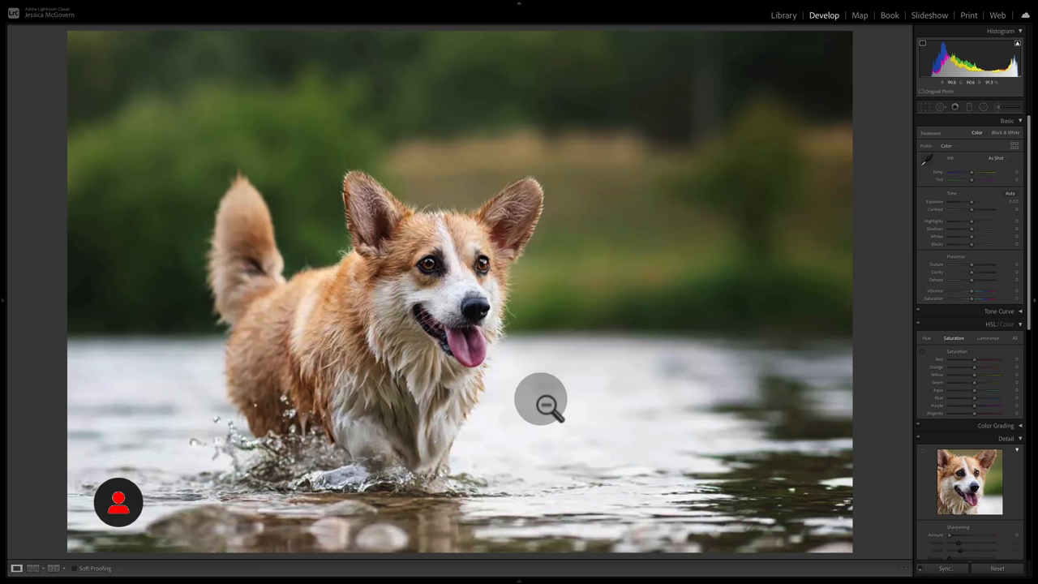
mouse_move(8, 353)
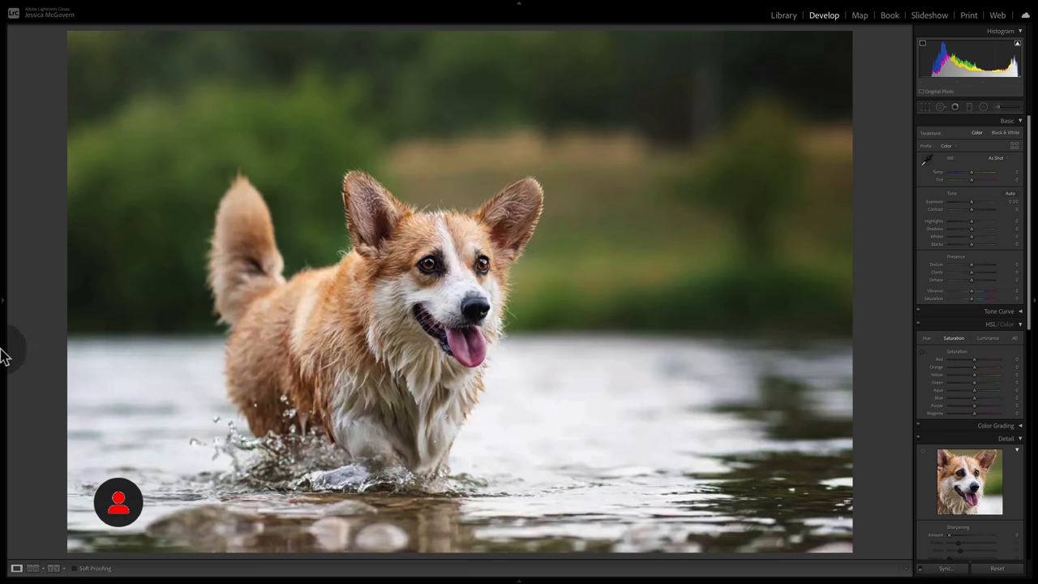